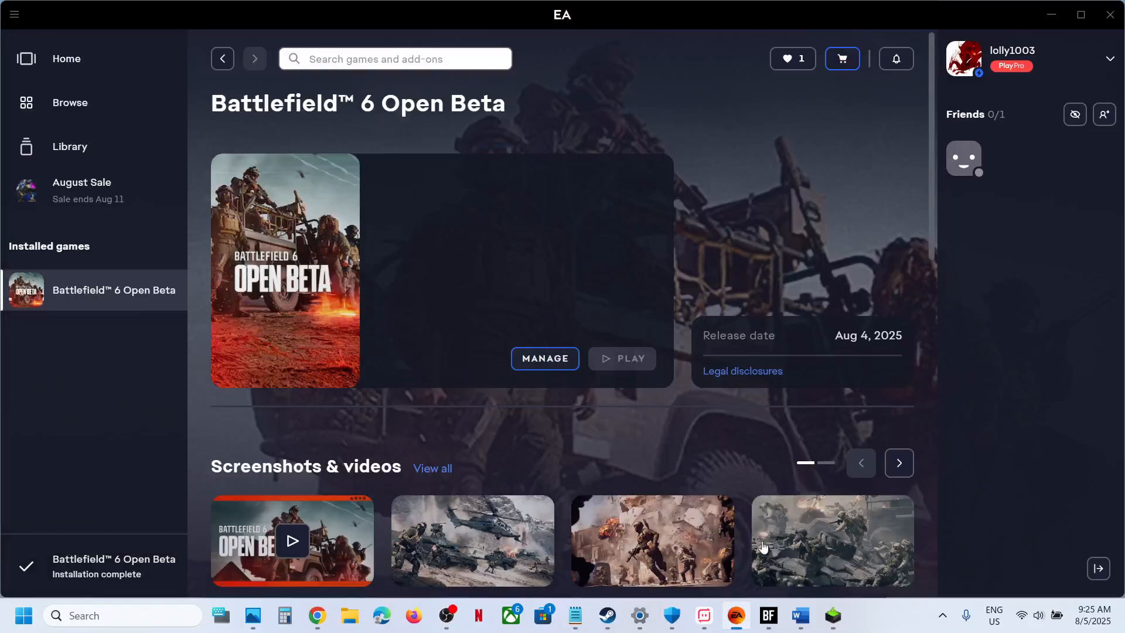
Launch Battlefield 6 Open Beta from EA app, triggering the NVIDIA 576.88 driver error.
{"action": "left_click", "coordinate": [622, 358]}
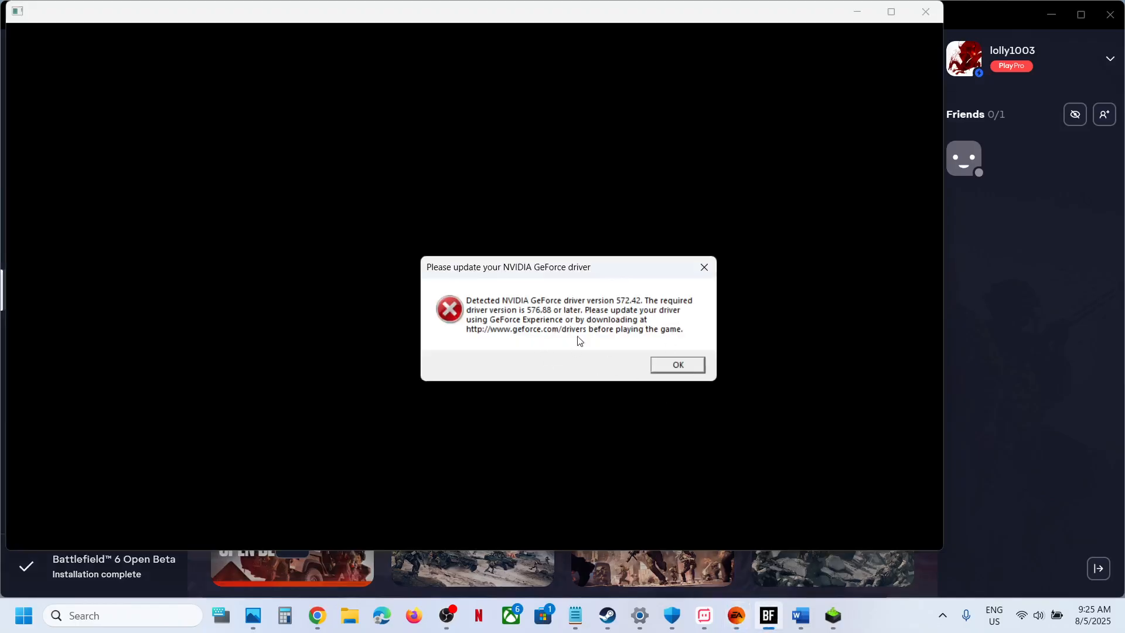
Bring up the Word notes on clean-installing the latest driver and reach for Chrome's jump list.
{"action": "left_click", "coordinate": [799, 615]}
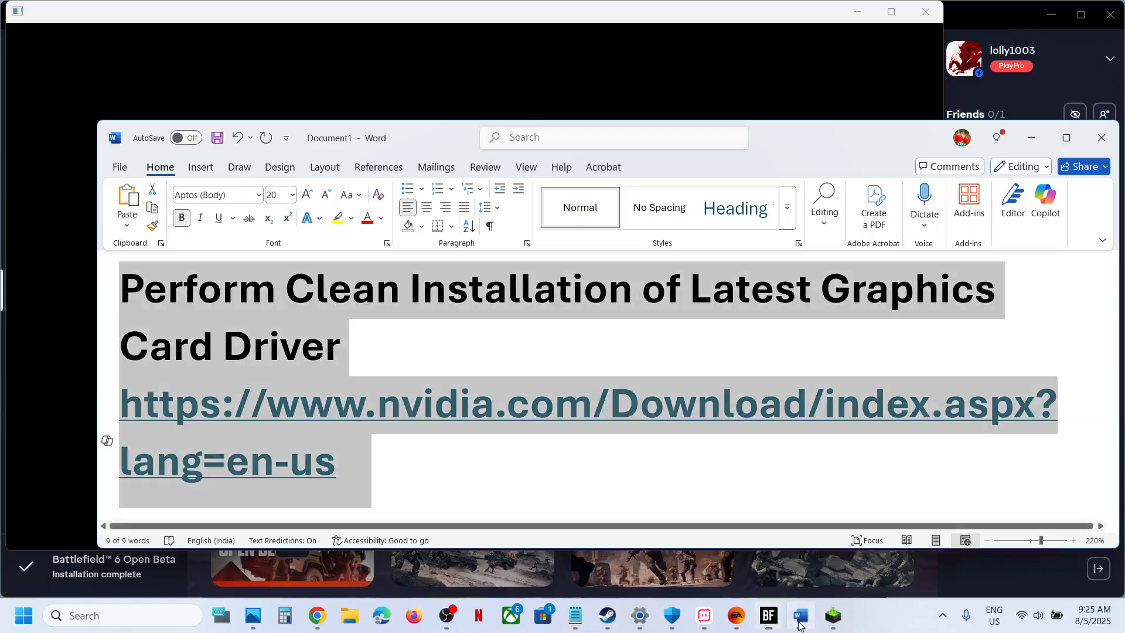
{"action": "left_click", "coordinate": [481, 288]}
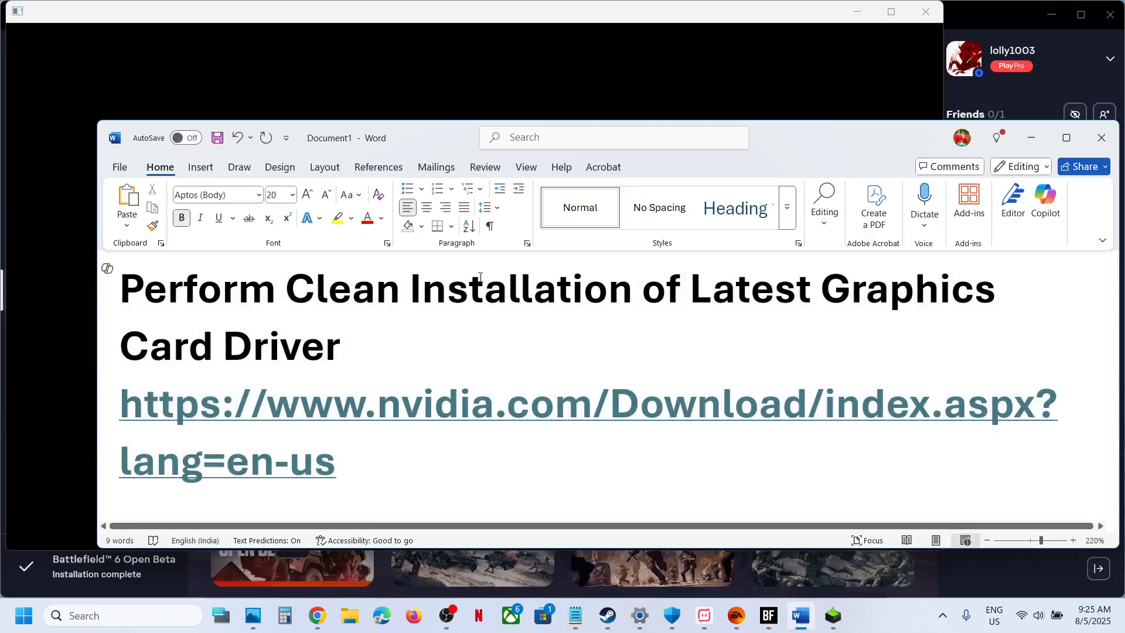
{"action": "left_click", "coordinate": [350, 345]}
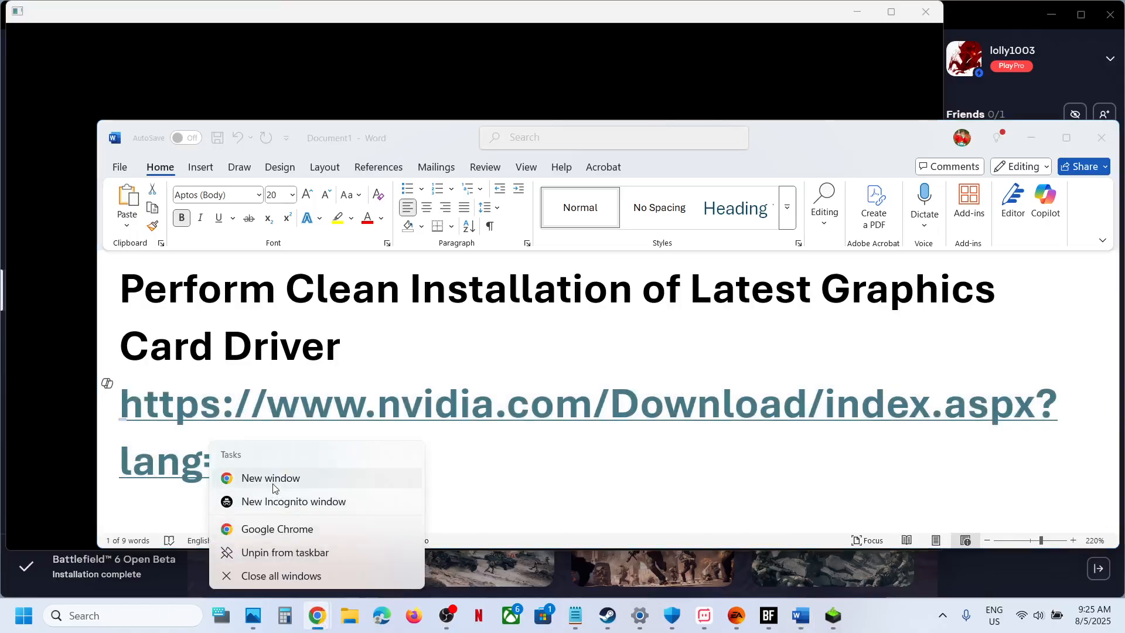
Search nvidia.com/drivers for GeForce RTX 3050 Laptop GPU, Windows 11, English (US).
{"action": "left_click", "coordinate": [270, 479]}
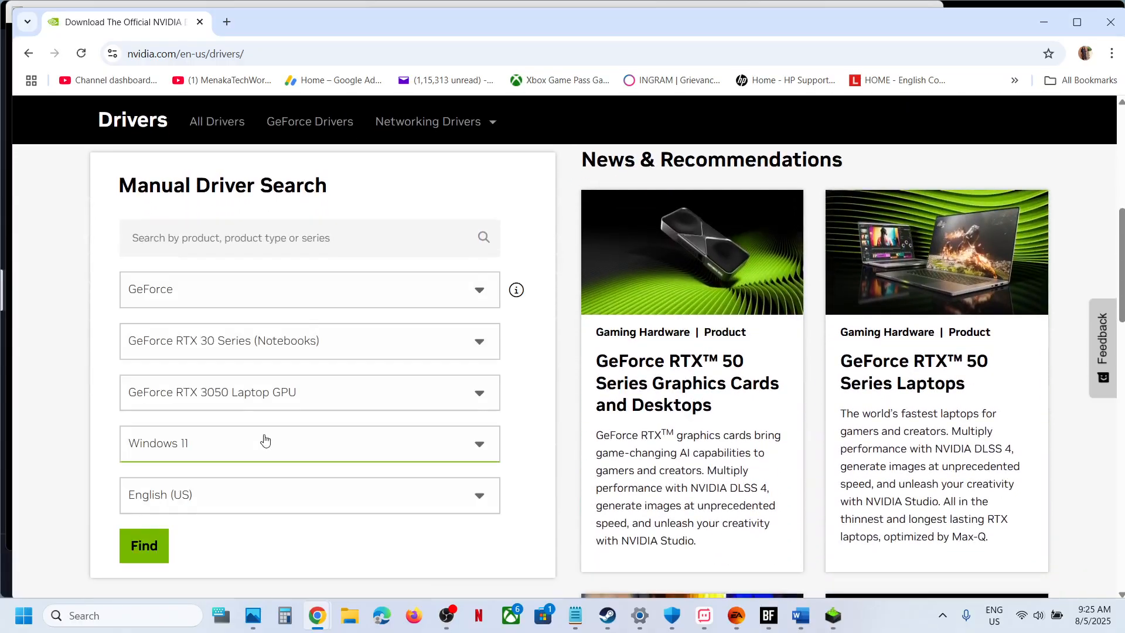
{"action": "scroll", "scroll_direction": "down", "scroll_amount": 3}
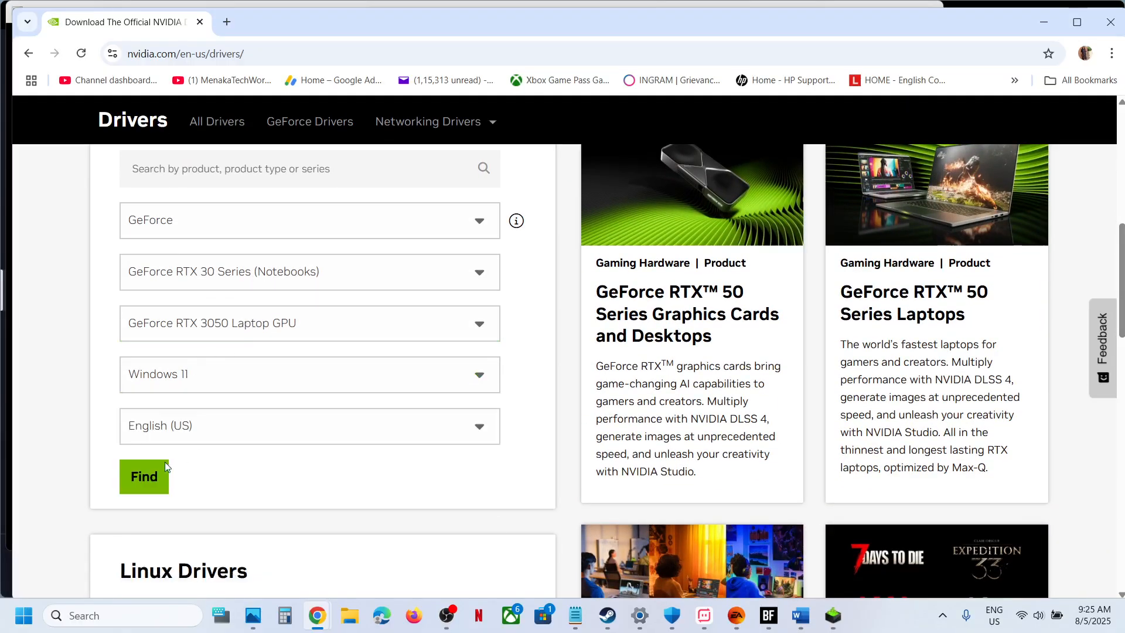
{"action": "left_click", "coordinate": [145, 476]}
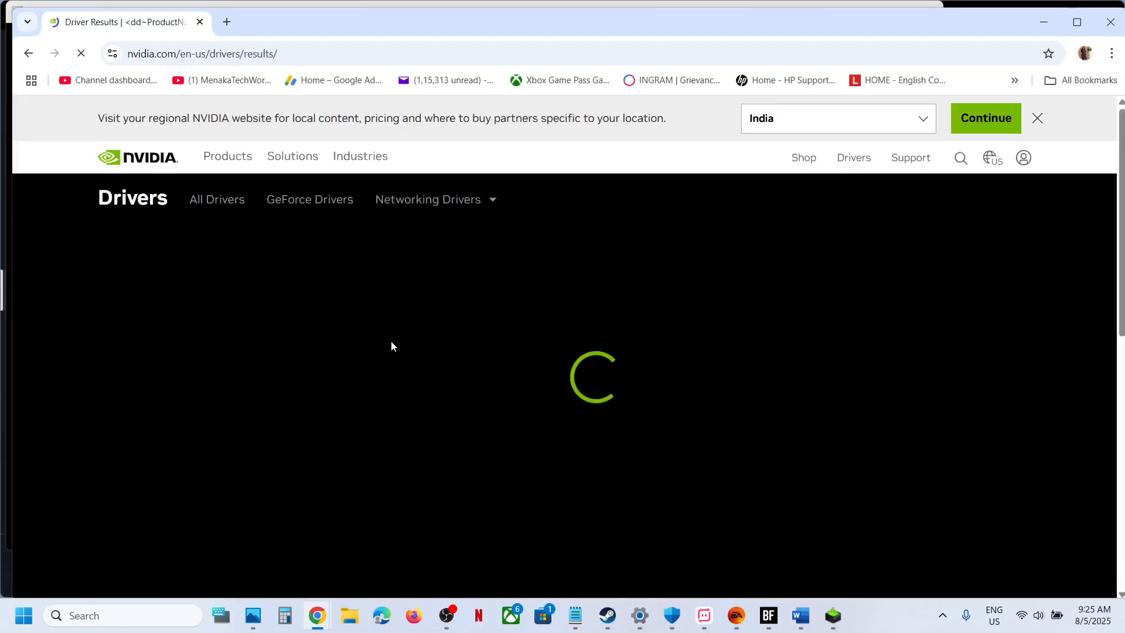
{"action": "mouse_move", "coordinate": [493, 364]}
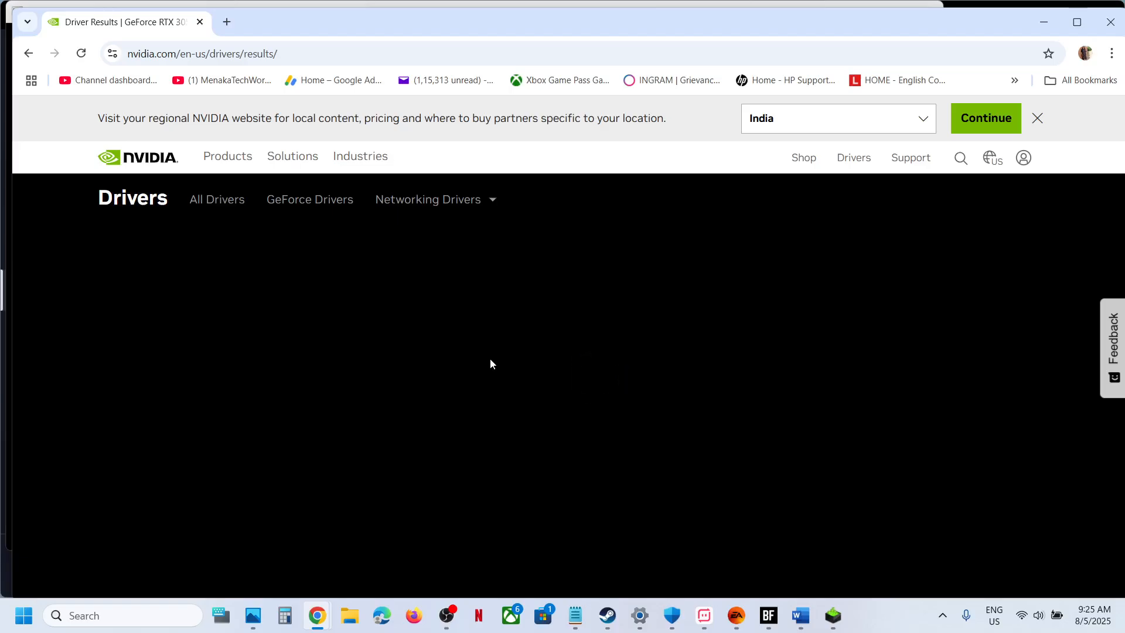
Highlight version 580.88 and view the GeForce Game Ready Driver details page.
{"action": "scroll", "scroll_direction": "down", "scroll_amount": 3}
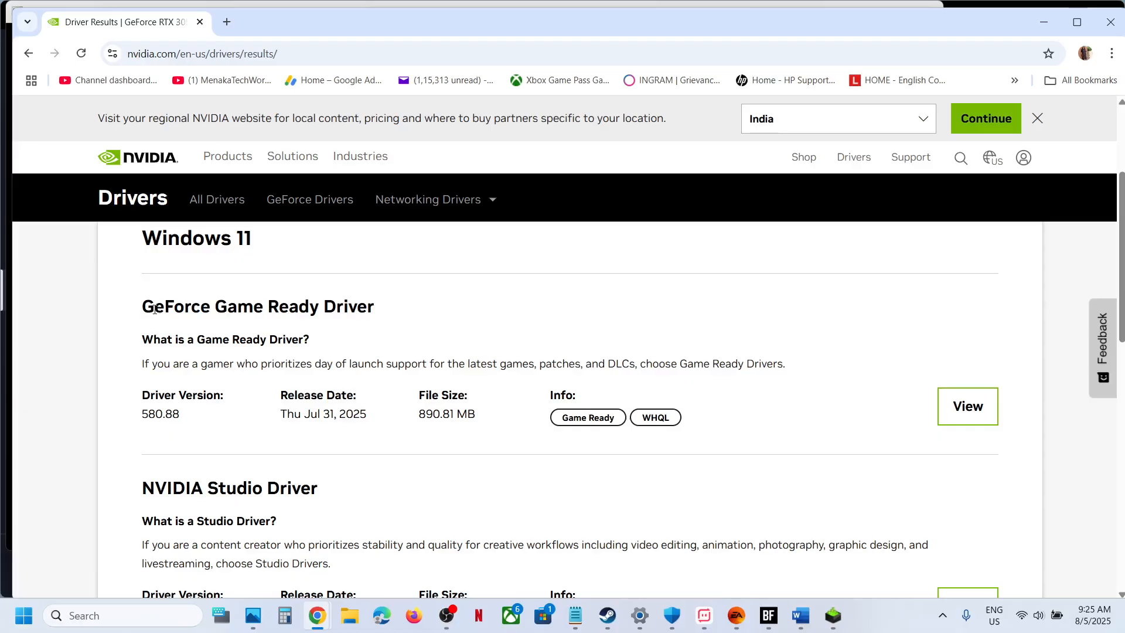
{"action": "left_click_drag", "start_coordinate": [152, 306], "coordinate": [368, 305]}
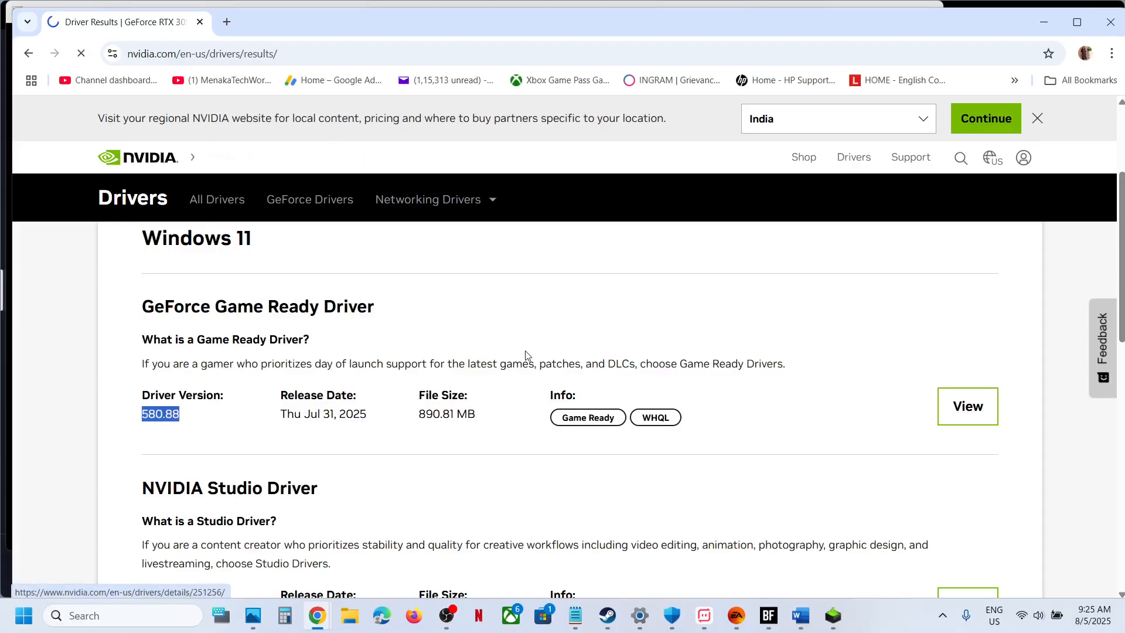
{"action": "left_click", "coordinate": [969, 405]}
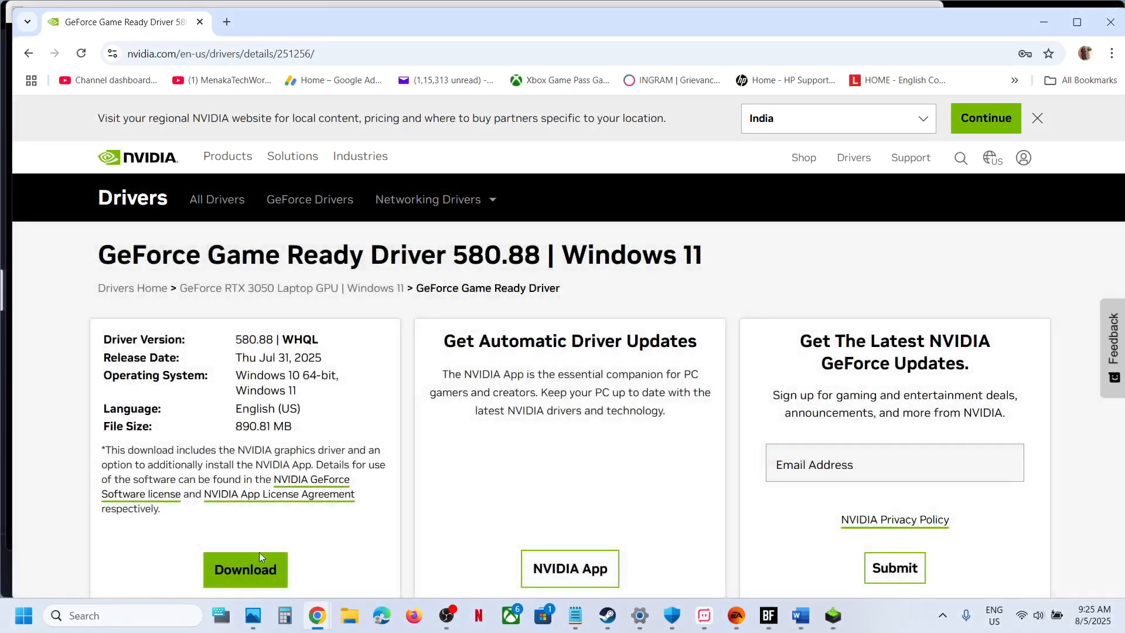
Download and run the 580.88 installer, accept the license, and choose Custom (Advanced).
{"action": "left_click", "coordinate": [245, 570]}
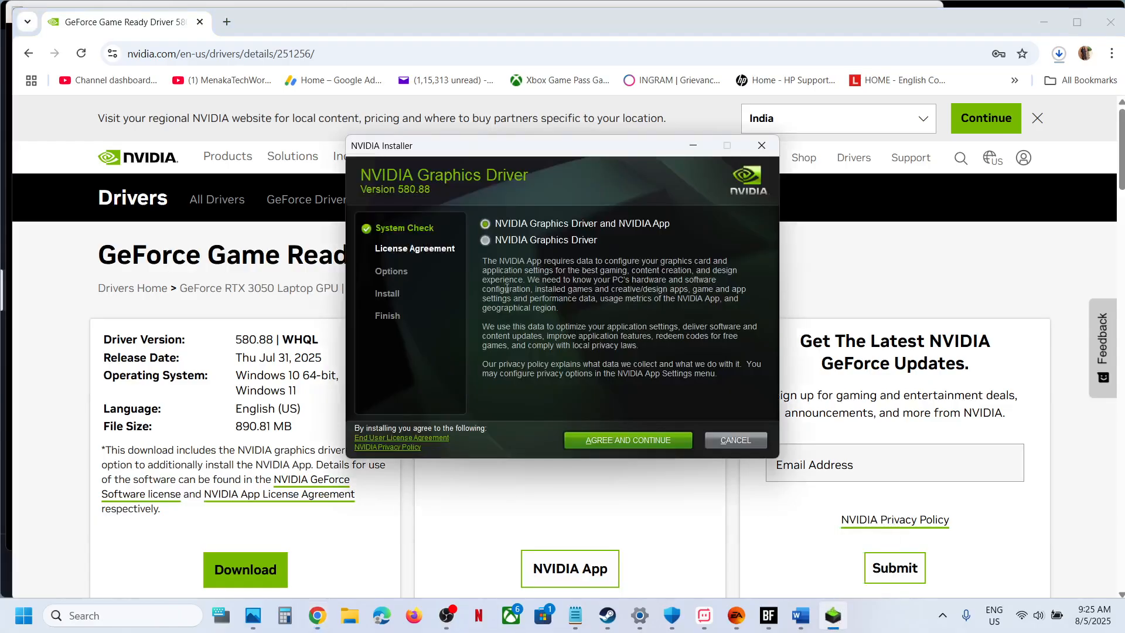
{"action": "left_click", "coordinate": [628, 440]}
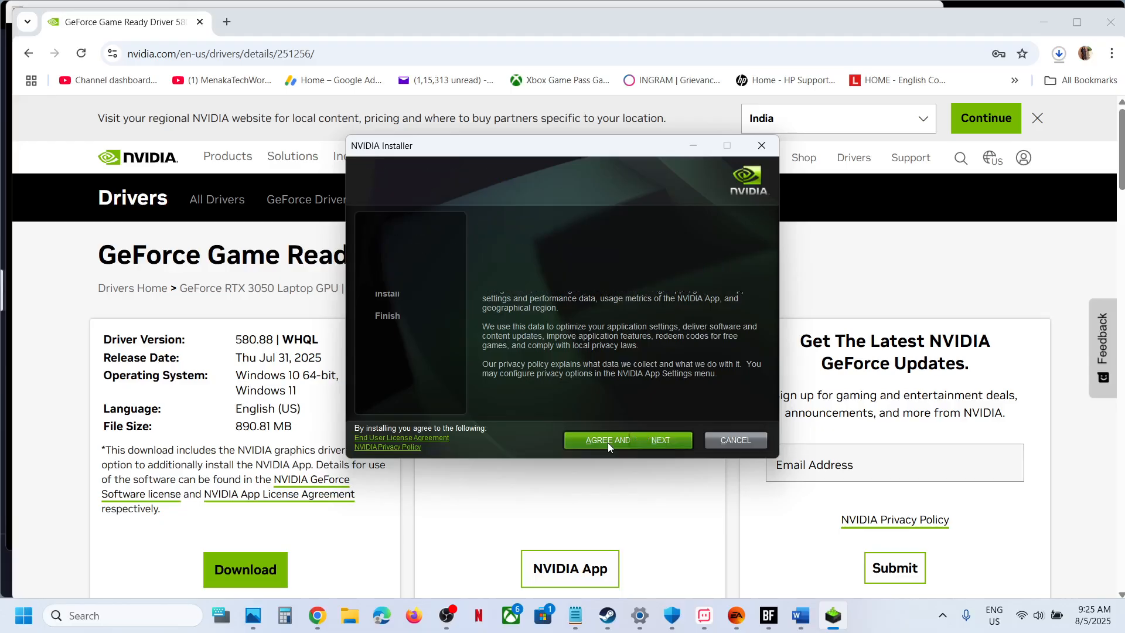
{"action": "left_click", "coordinate": [628, 440]}
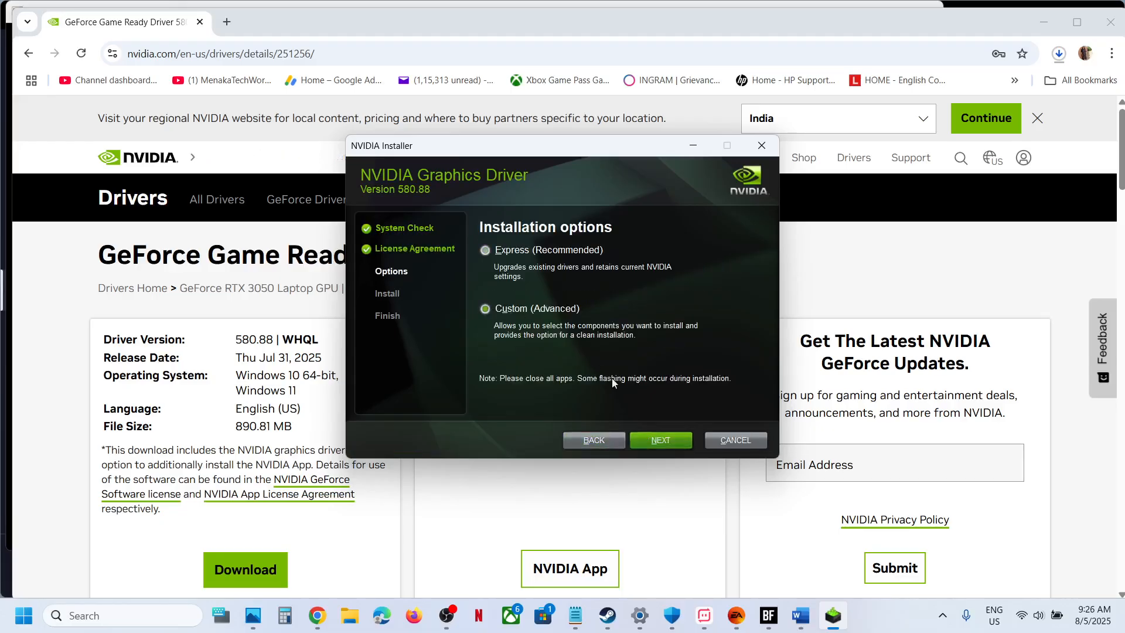
Enable 'Perform a clean installation' in the custom options and proceed.
{"action": "left_click", "coordinate": [485, 308]}
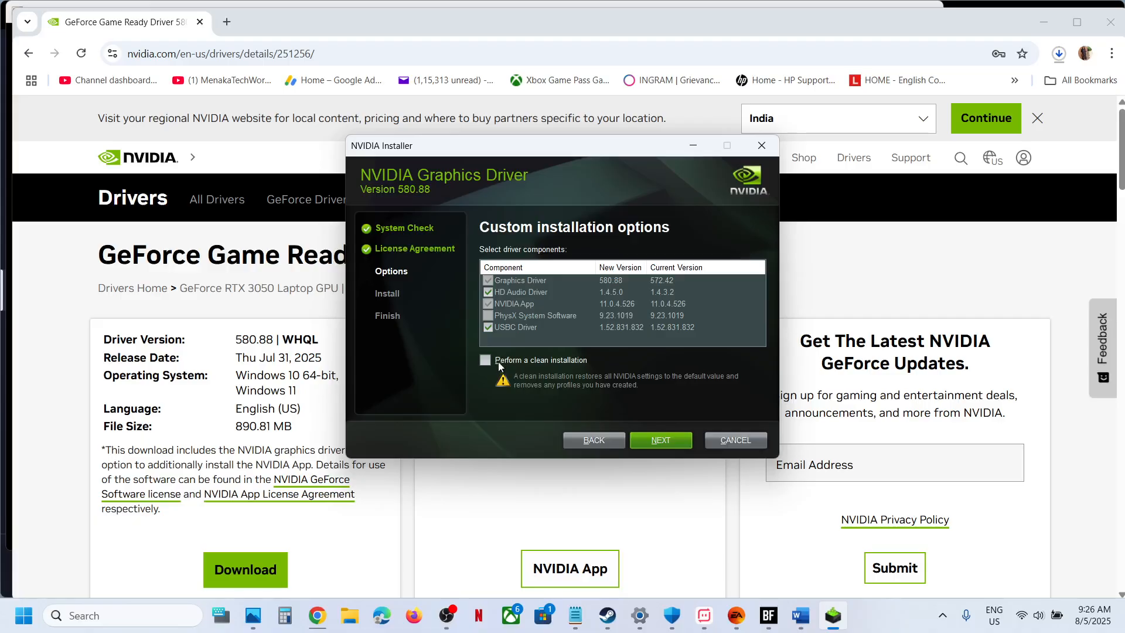
{"action": "left_click", "coordinate": [486, 359]}
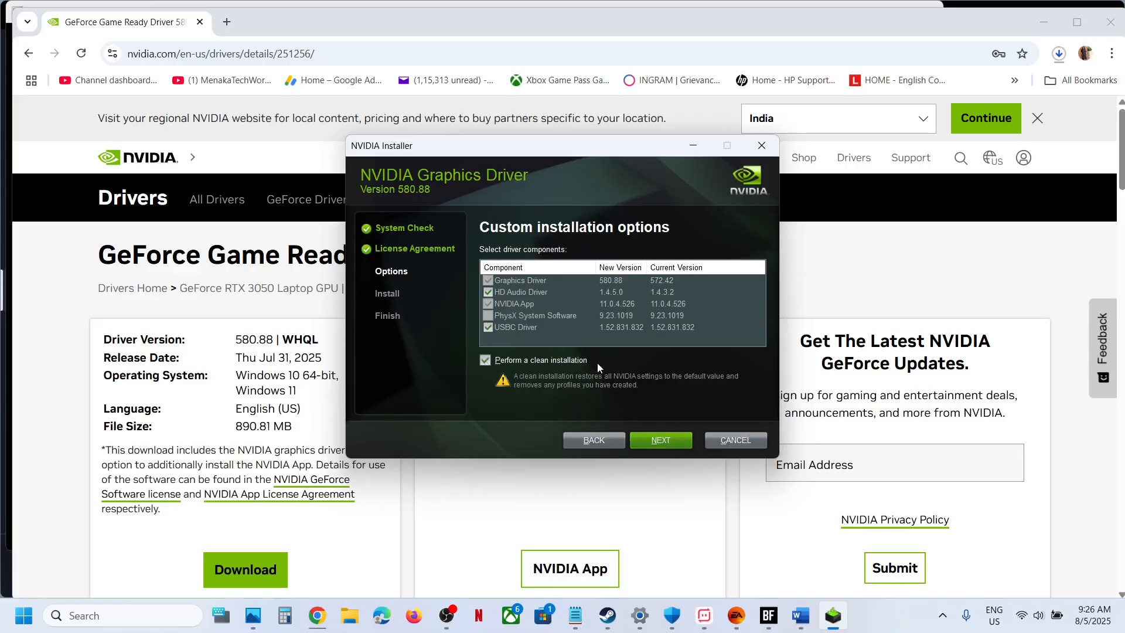
{"action": "left_click", "coordinate": [485, 360]}
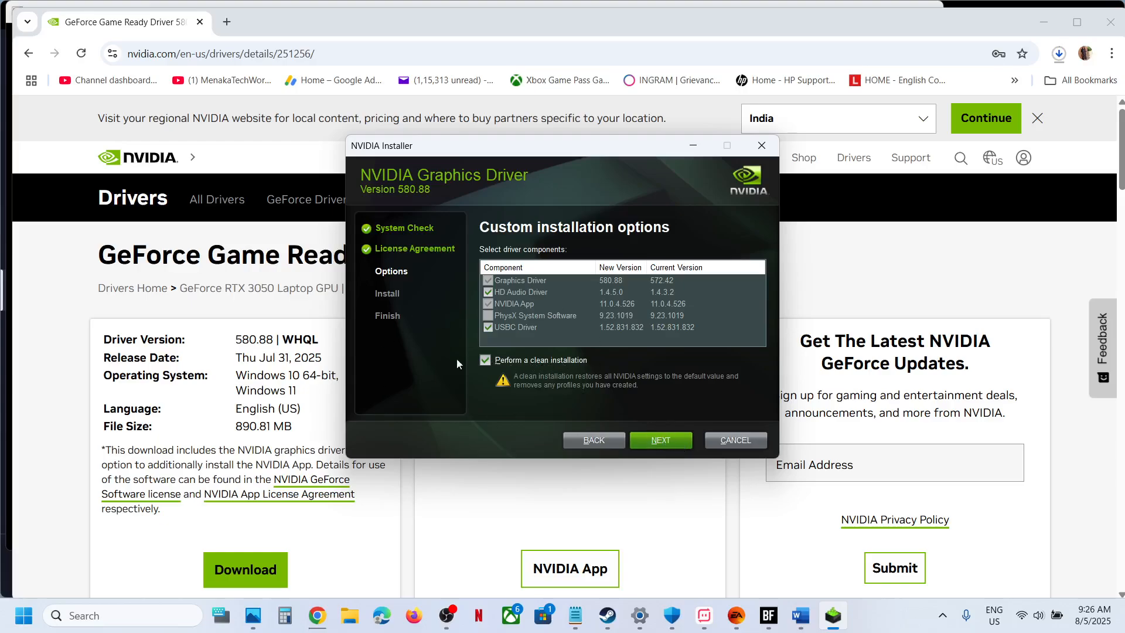
{"action": "left_click", "coordinate": [762, 145]}
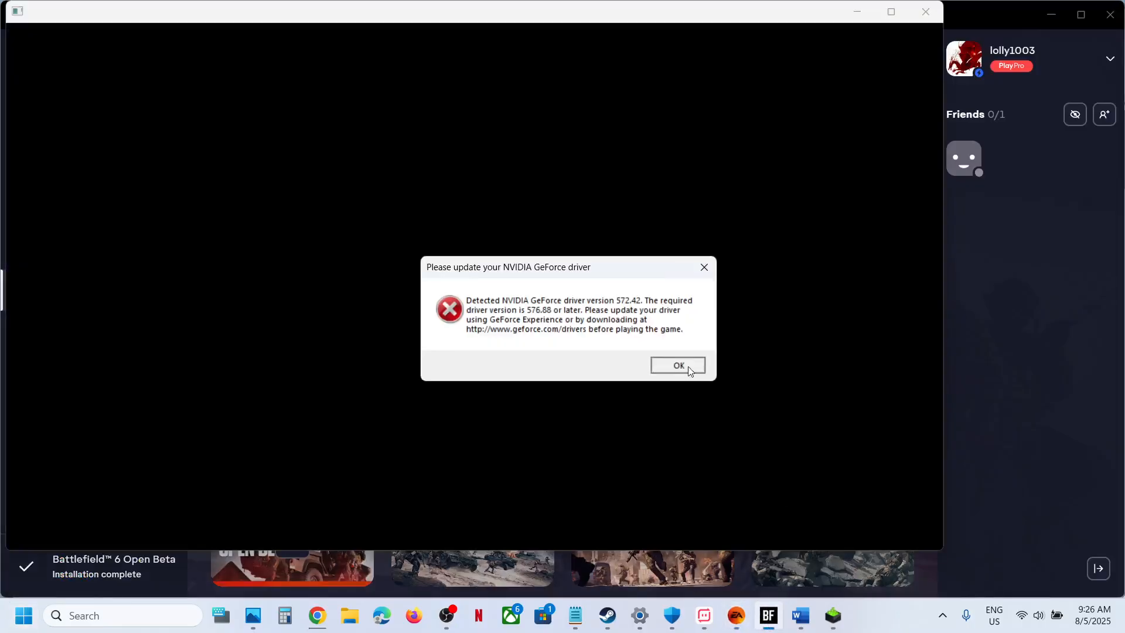
Dismiss Battlefield 6's driver-version error back to the EA app.
{"action": "left_click", "coordinate": [678, 366]}
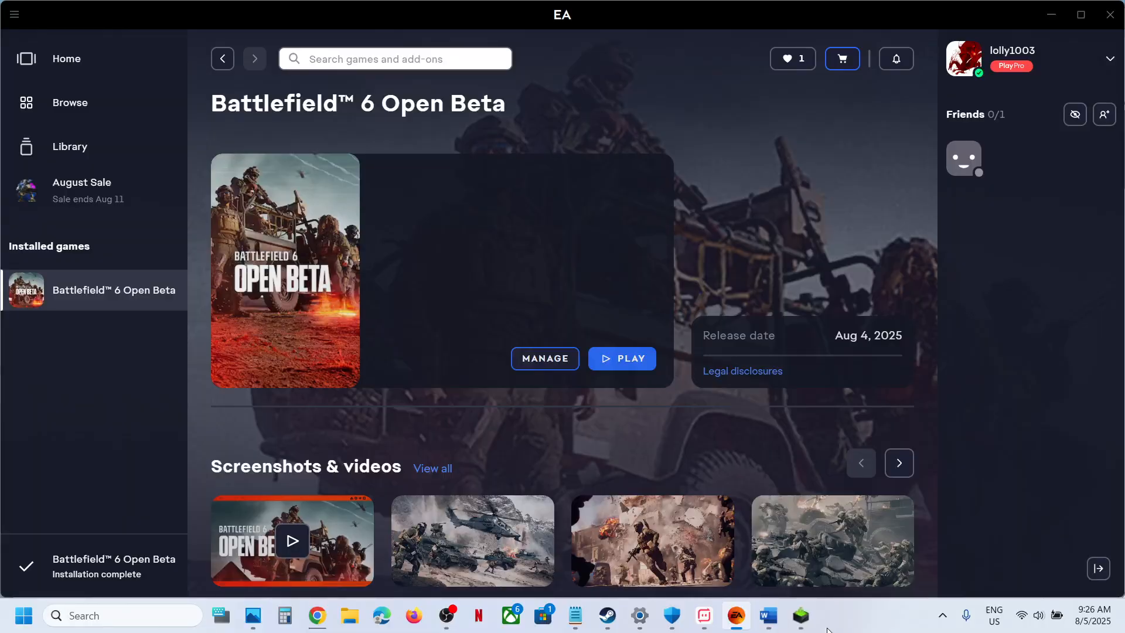
{"action": "mouse_move", "coordinate": [856, 626]}
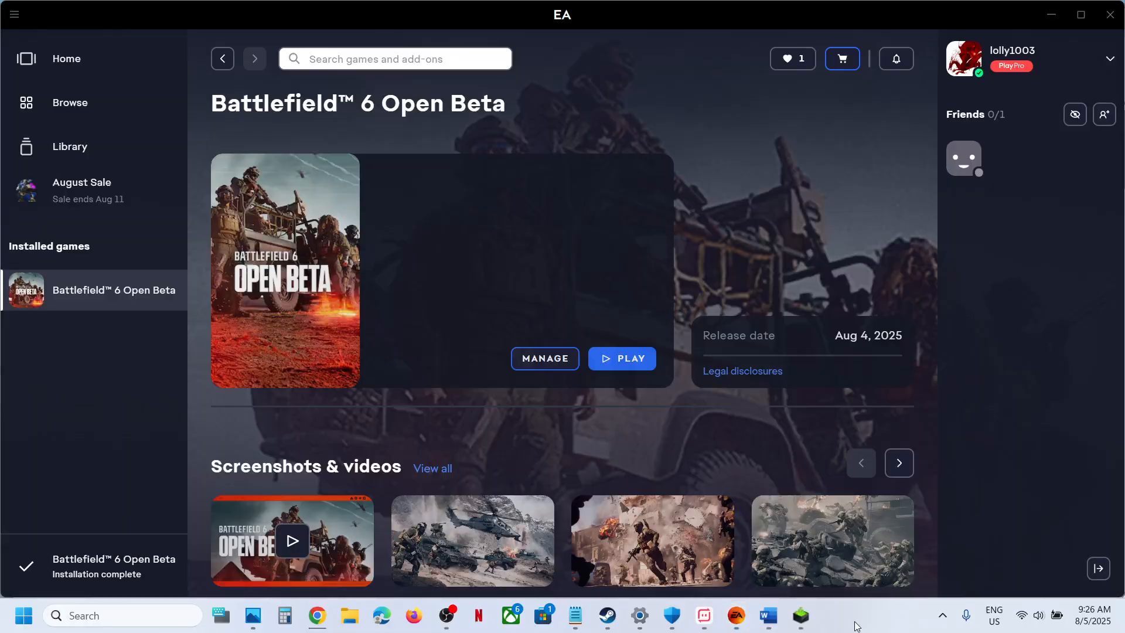